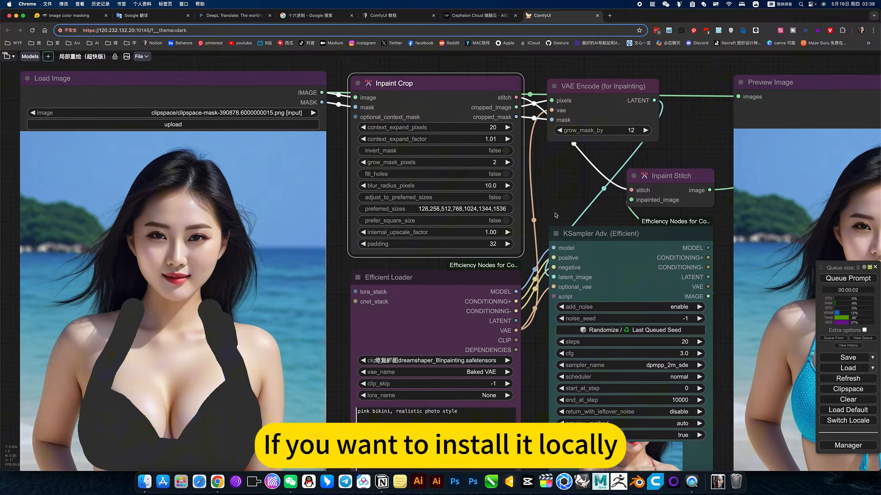
# Switch to the 'ComfyUI 教程' Notion tab holding the inpainting setup notes.
pyautogui.click(399, 16)
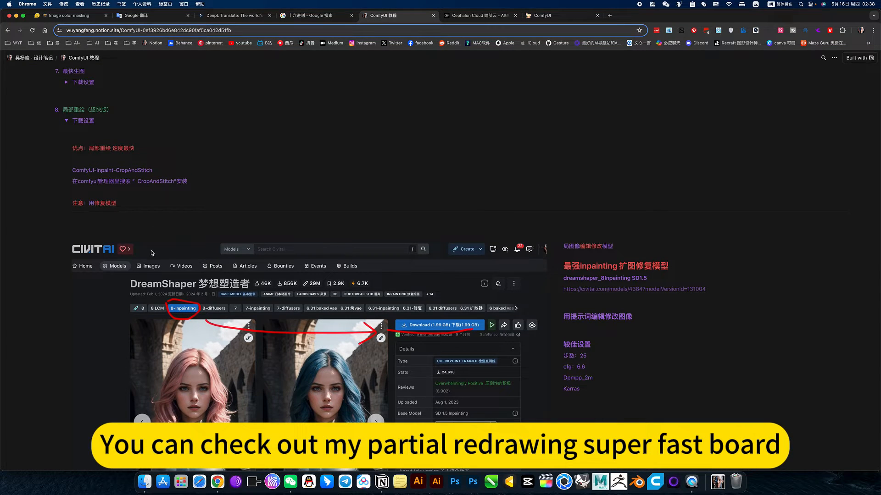
# Scroll through the node-install and model-download notes, then switch to the Cephalon Cloud applications tab.
pyautogui.scroll(-3)
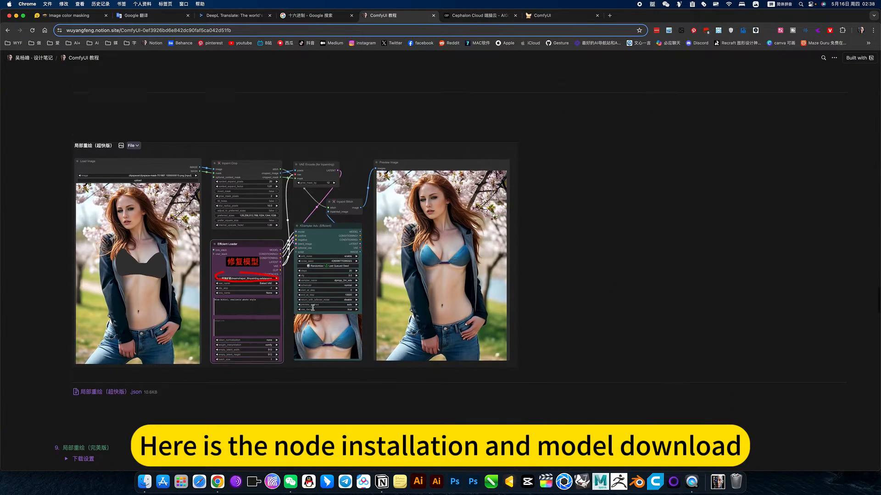
pyautogui.scroll(-3)
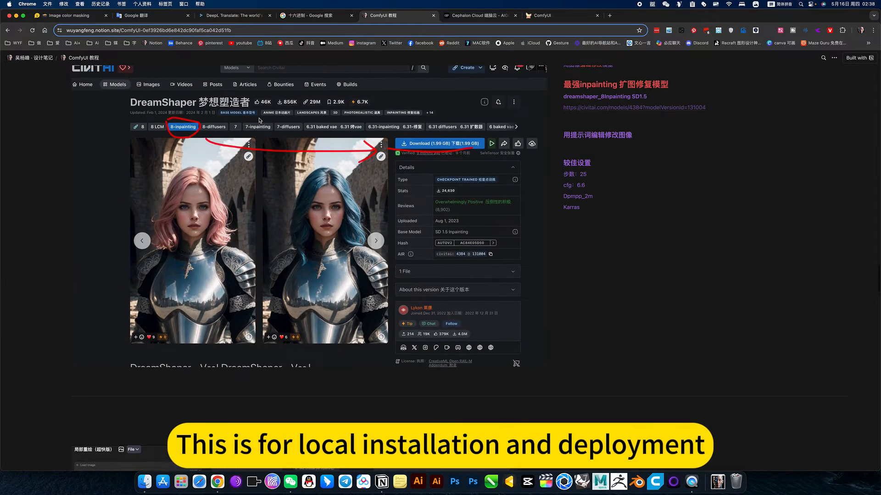
pyautogui.click(477, 15)
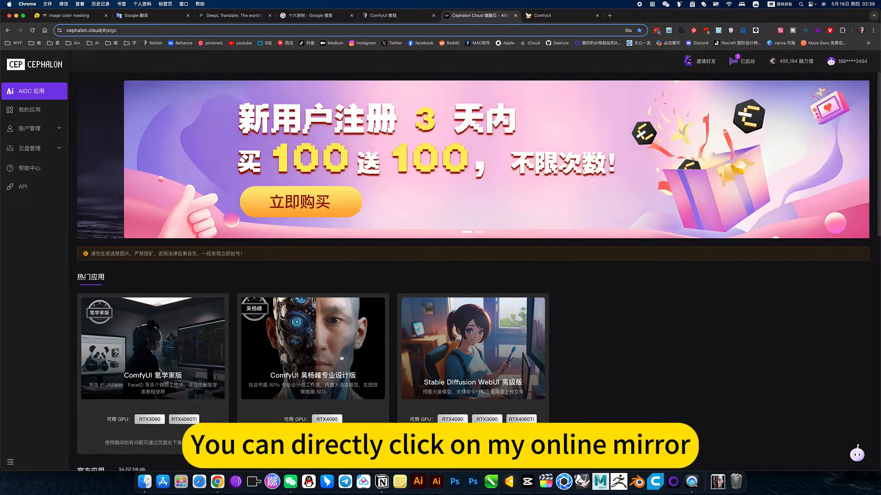
# Switch back to the ComfyUI tab showing the pink-bikini inpainting result.
pyautogui.click(559, 16)
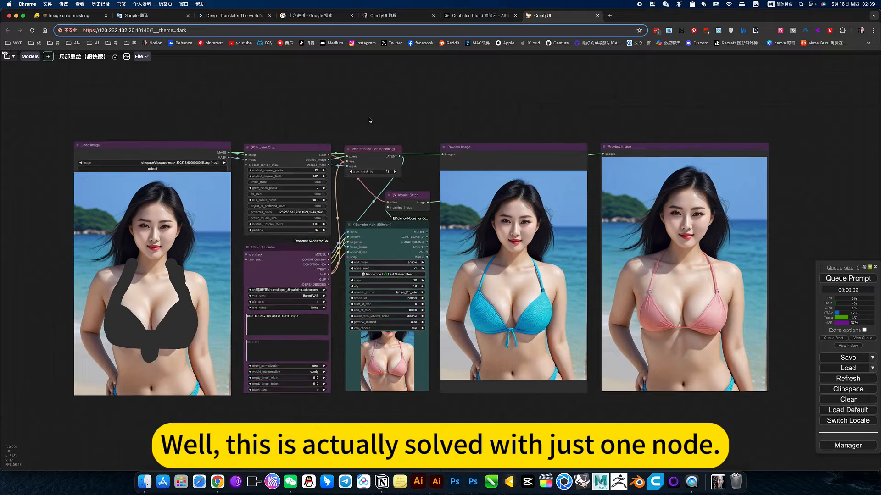
pyautogui.moveTo(369, 120); pyautogui.dragTo(291, 130)
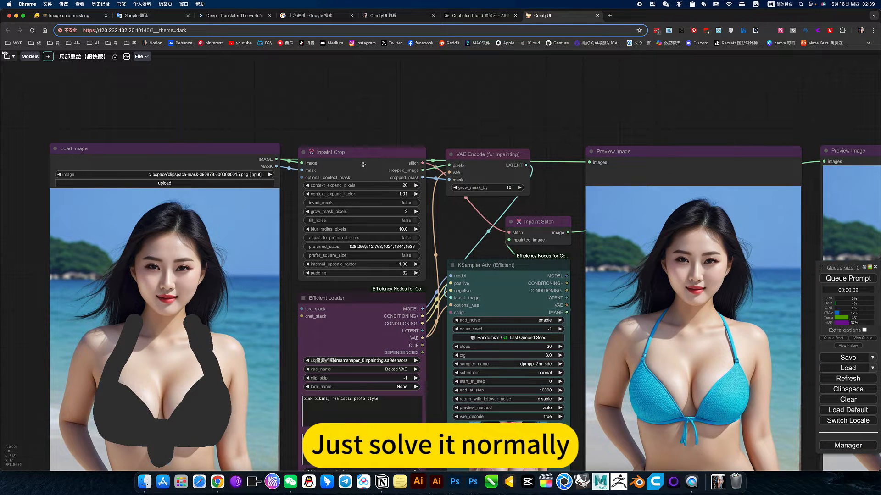
pyautogui.click(362, 153)
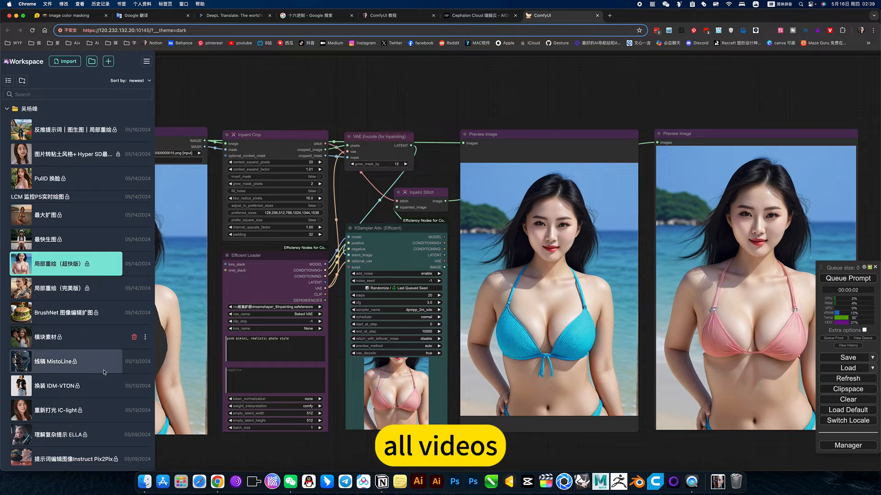
# Scroll the saved workflow list to reveal older image-to-video and style-transfer workflows.
pyautogui.scroll(-3)
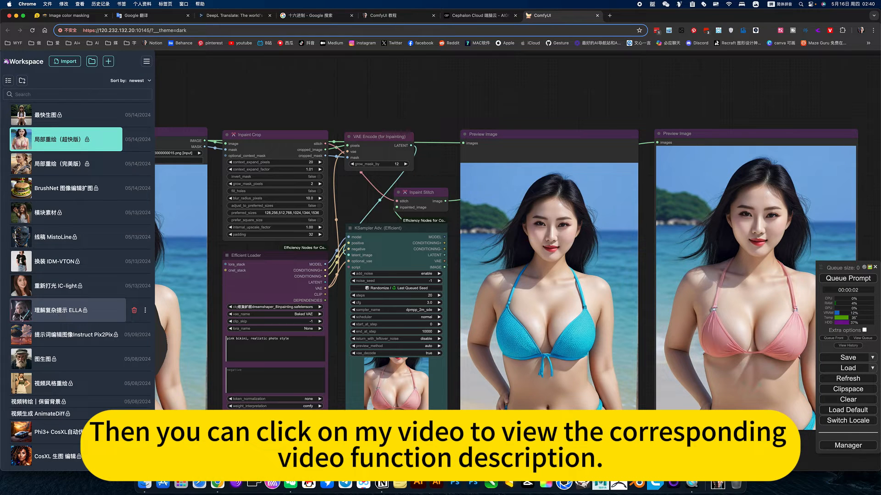
pyautogui.moveTo(76, 319)
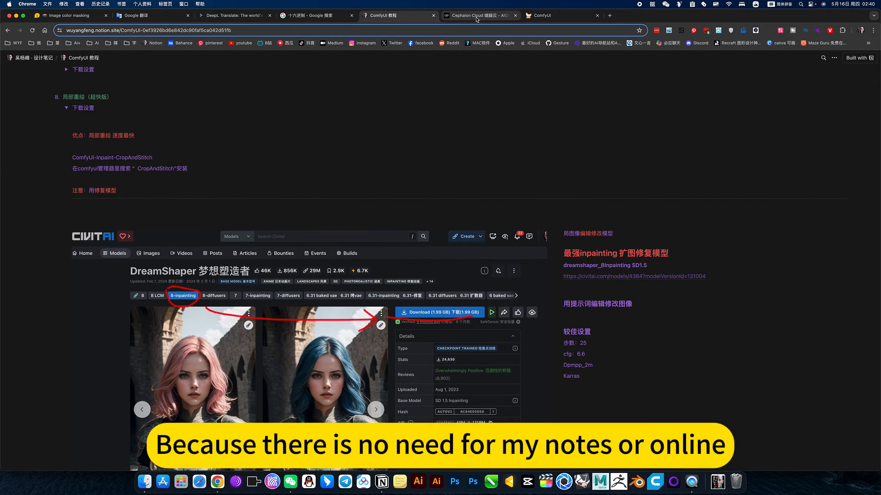
# Return to the ComfyUI workflow, zooming out to show the blue original beside the pink result.
pyautogui.click(558, 16)
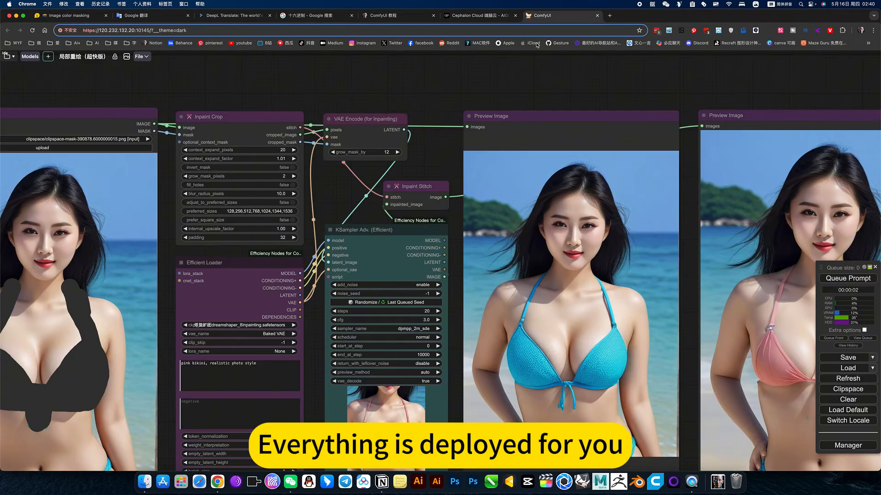
pyautogui.scroll(-3)
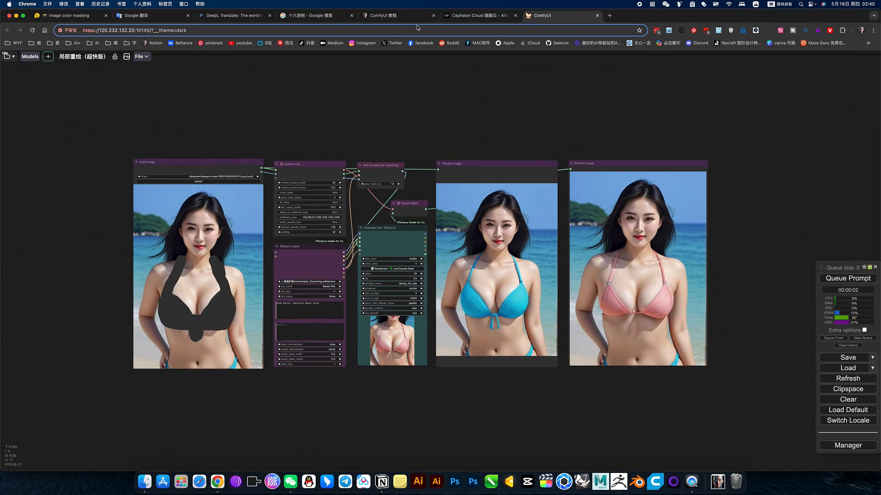
pyautogui.click(399, 16)
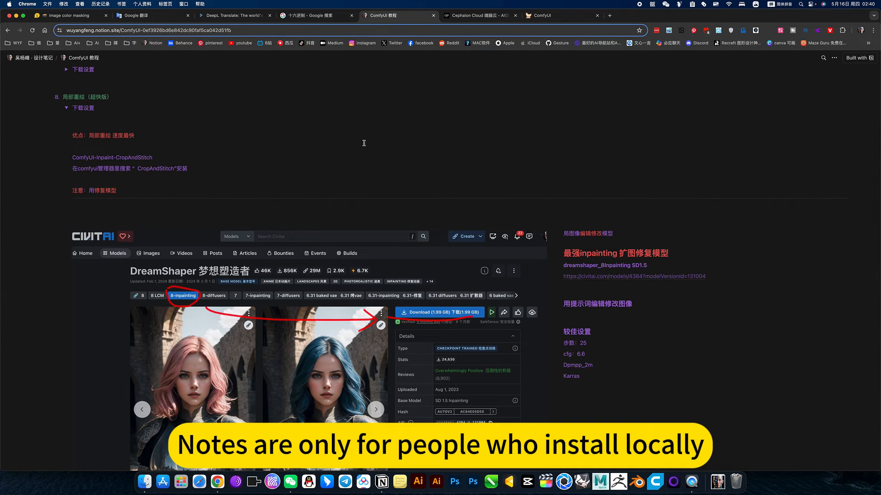
pyautogui.click(562, 15)
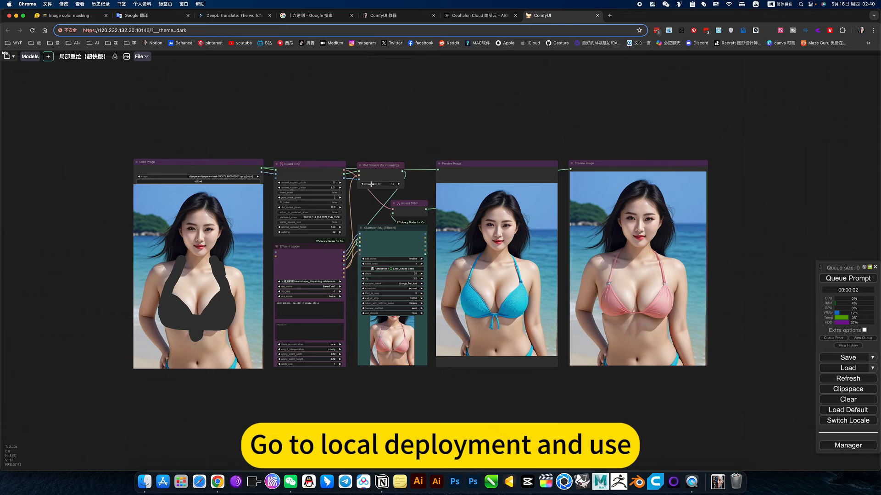